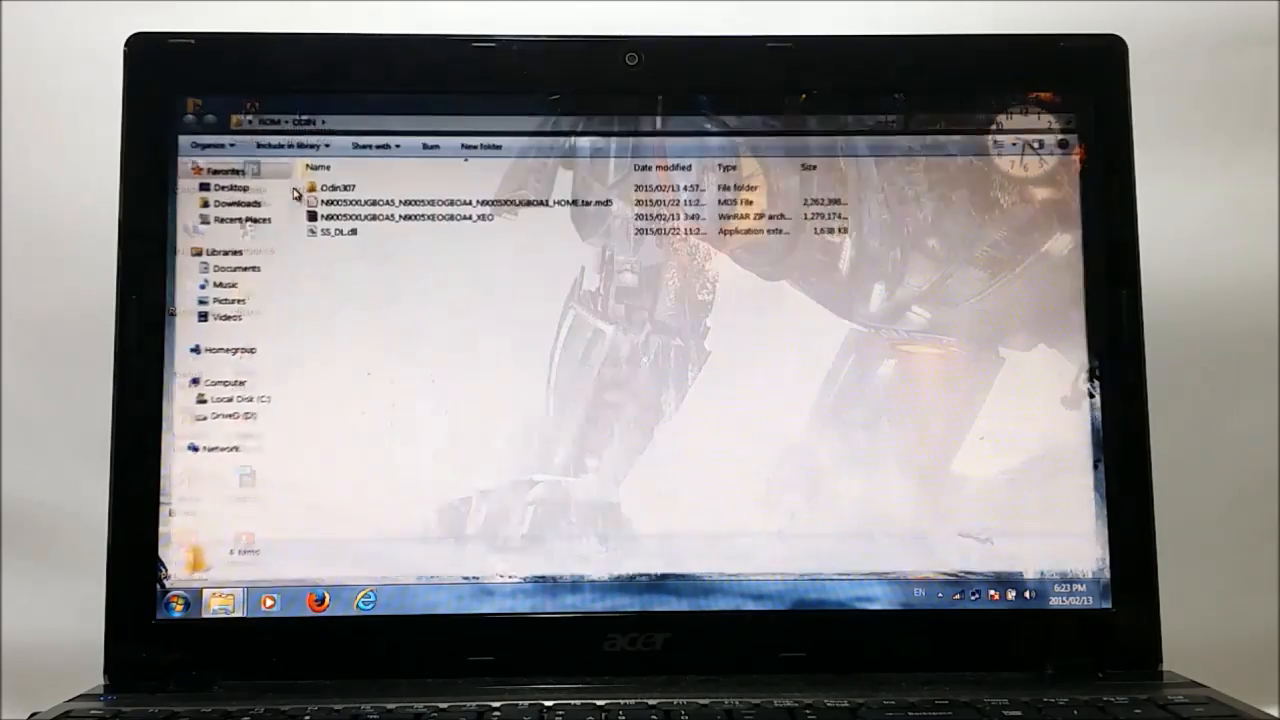
Run Odin3 v3.07.exe as administrator and approve the User Account Control prompt.
right_click(328, 200)
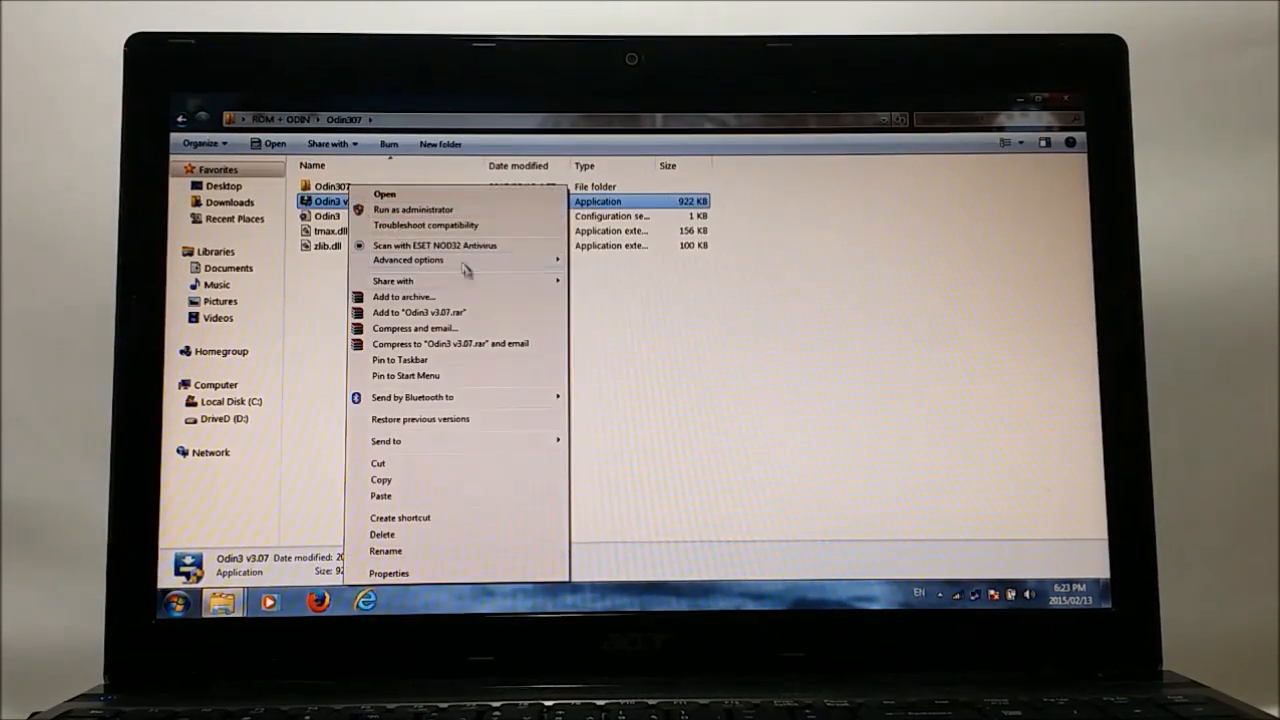
left_click(412, 210)
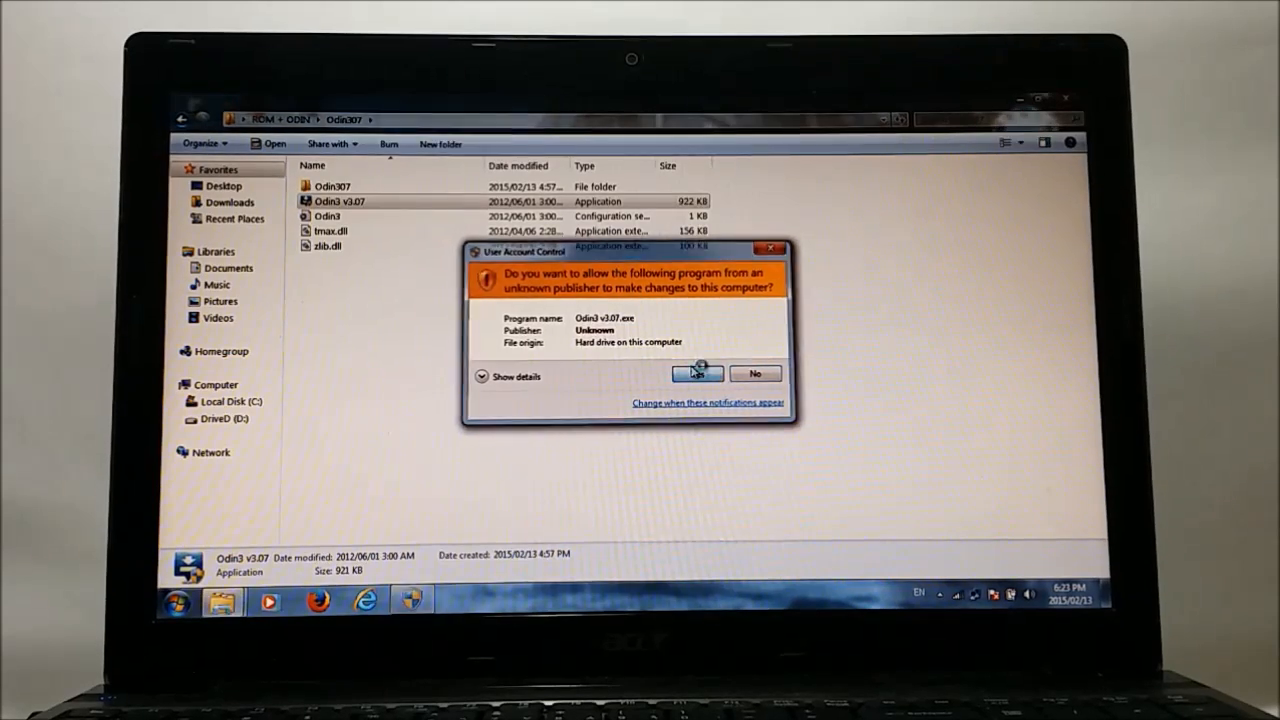
left_click(696, 374)
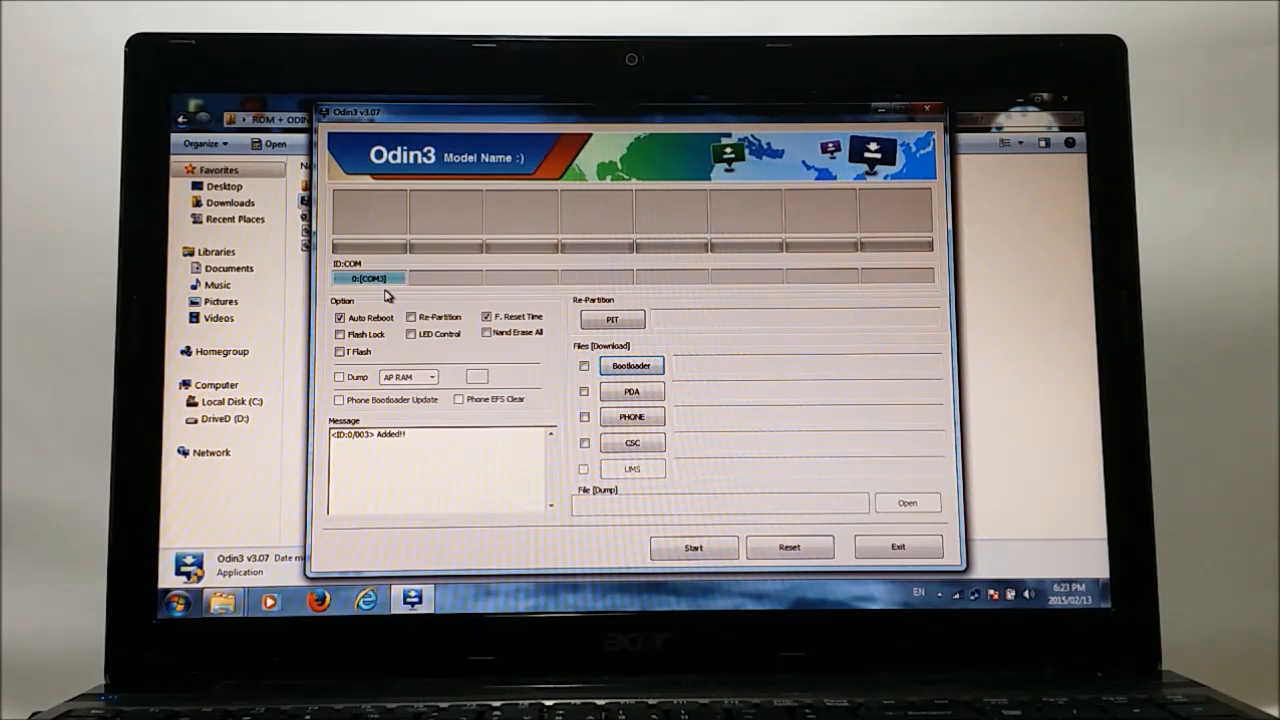
mouse_move(378, 298)
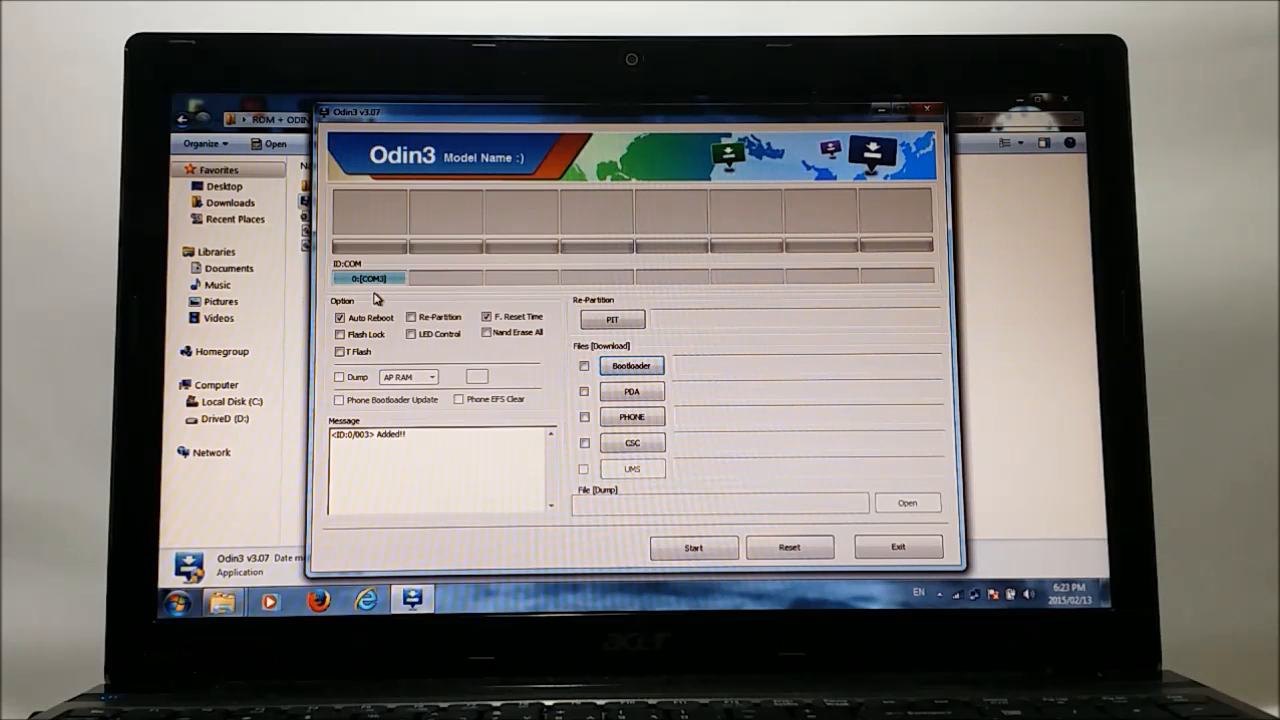
mouse_move(360, 300)
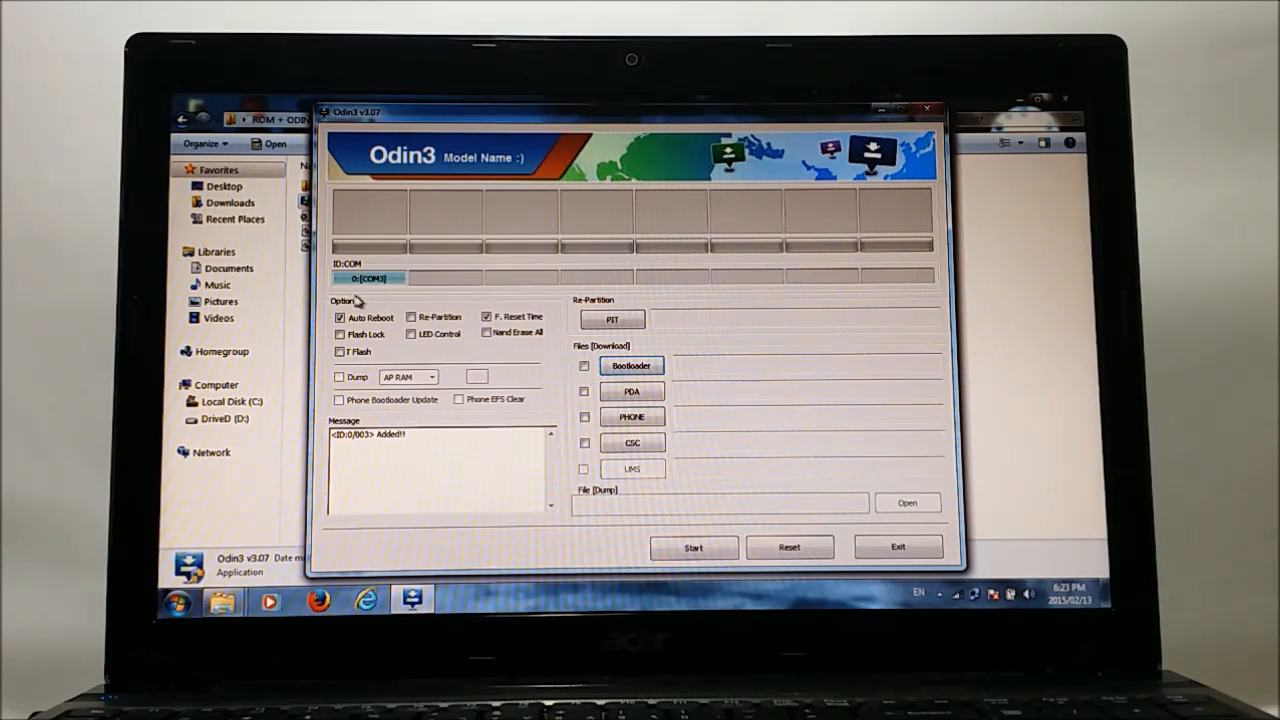
mouse_move(384, 298)
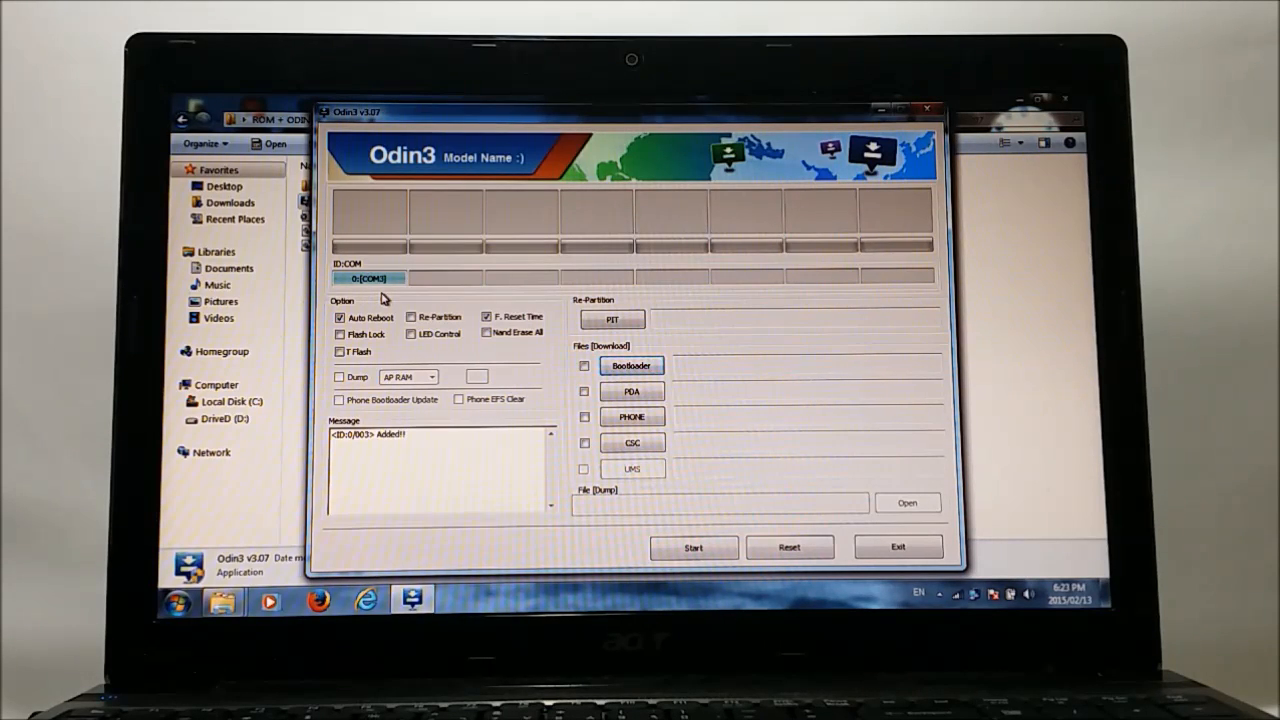
mouse_move(388, 302)
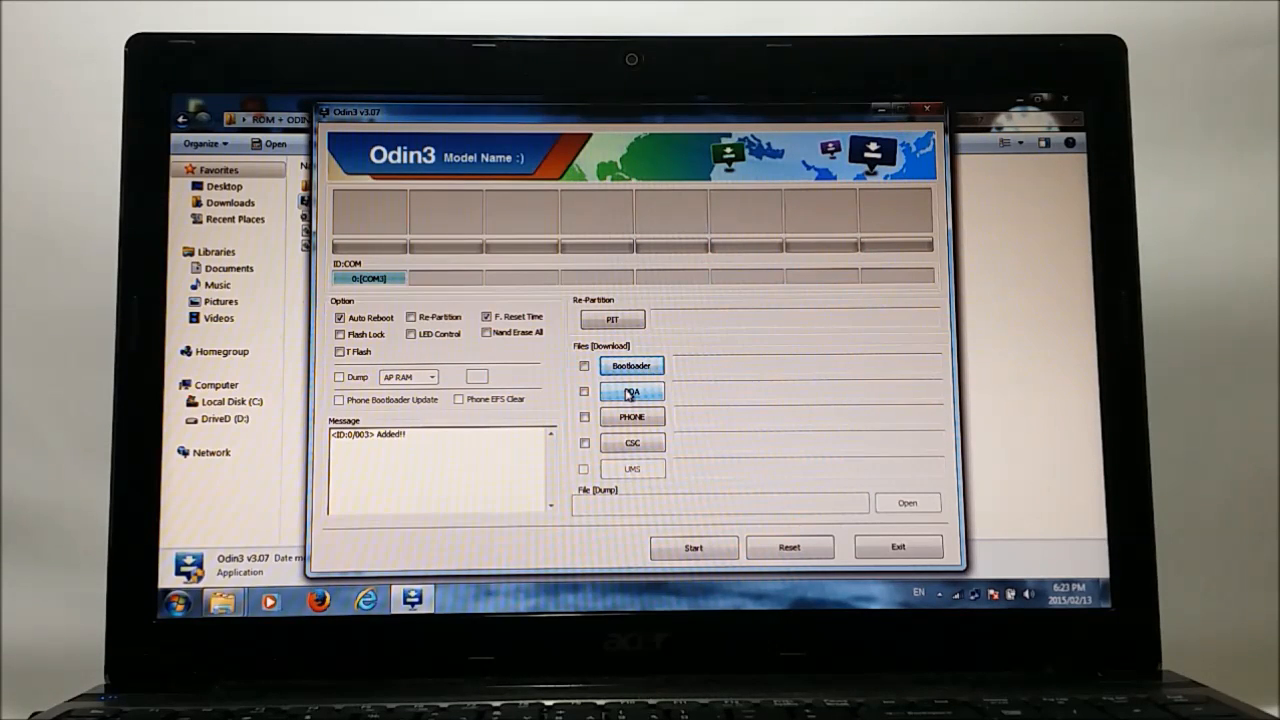
Load the HOME .tar.md5 ROM from the ROM > ODIN folder into the PDA slot.
left_click(632, 390)
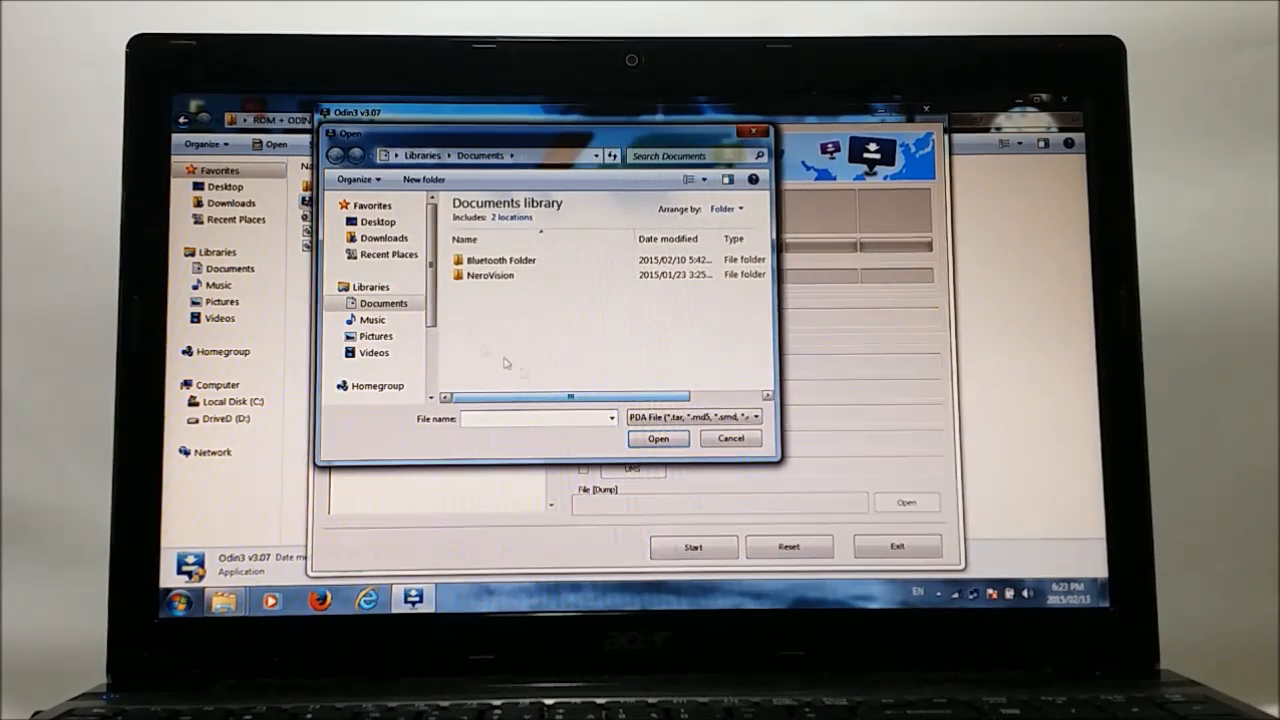
left_click(376, 220)
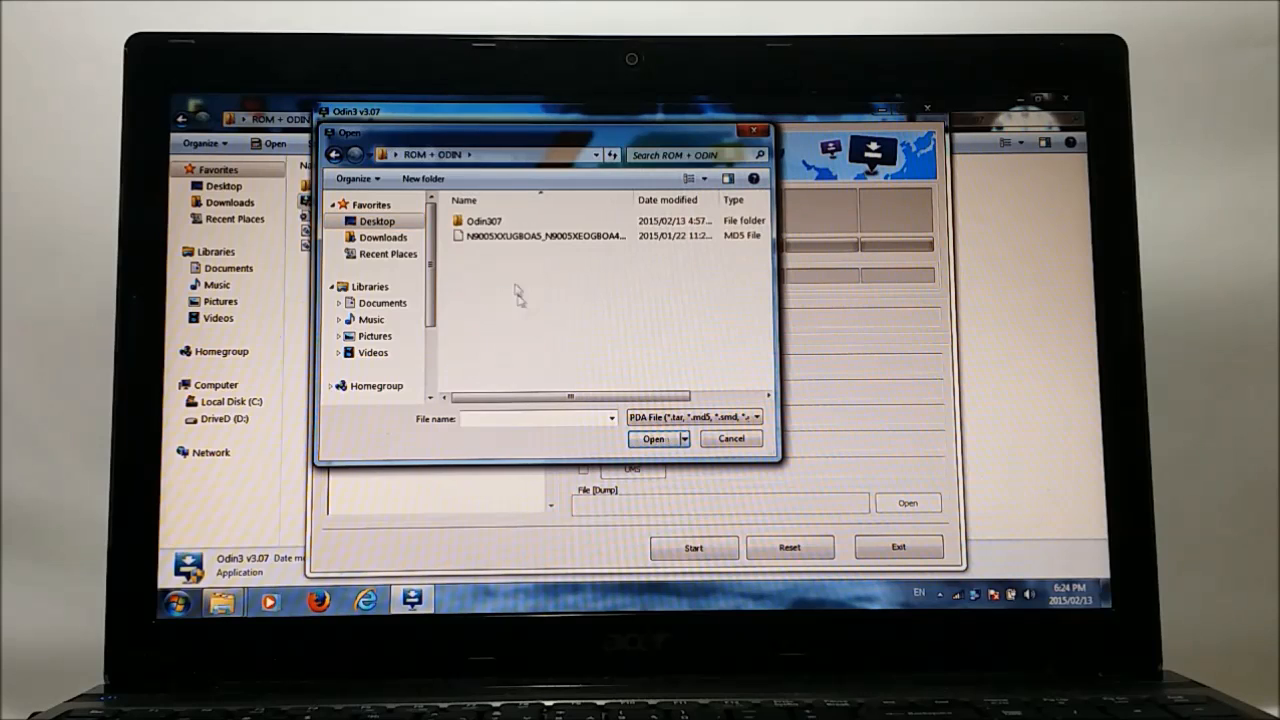
left_click(538, 236)
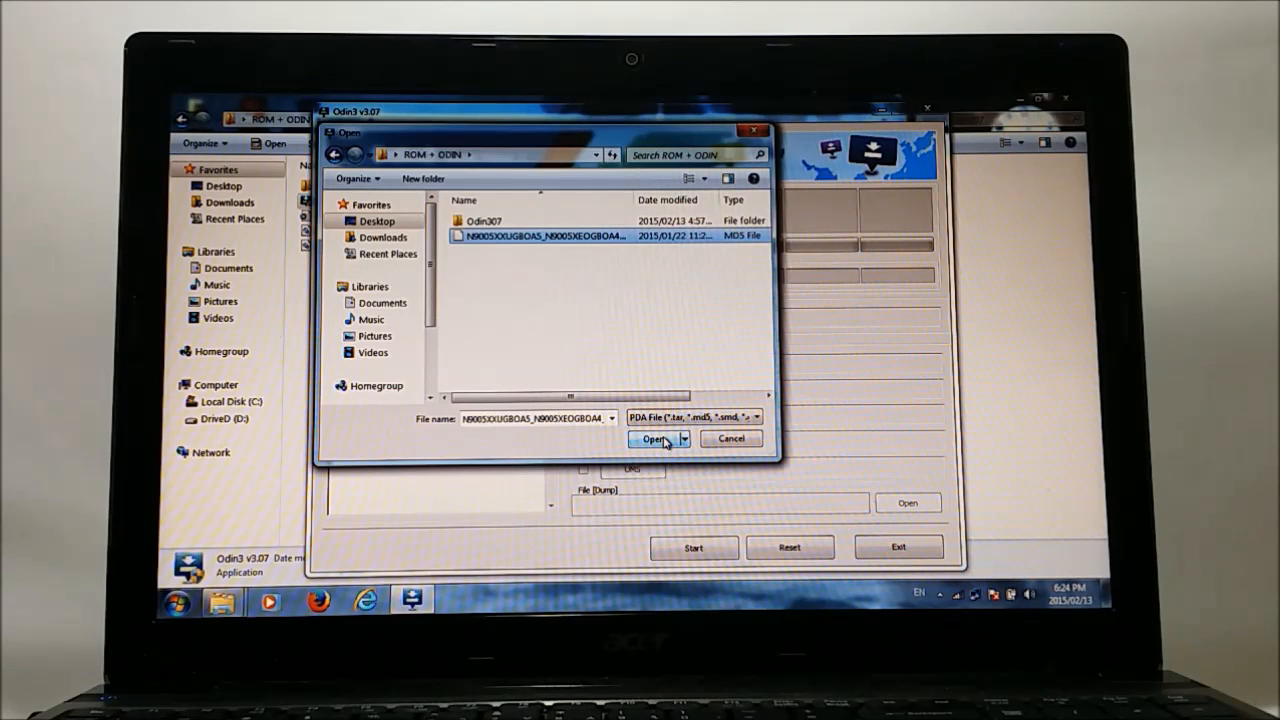
left_click(654, 438)
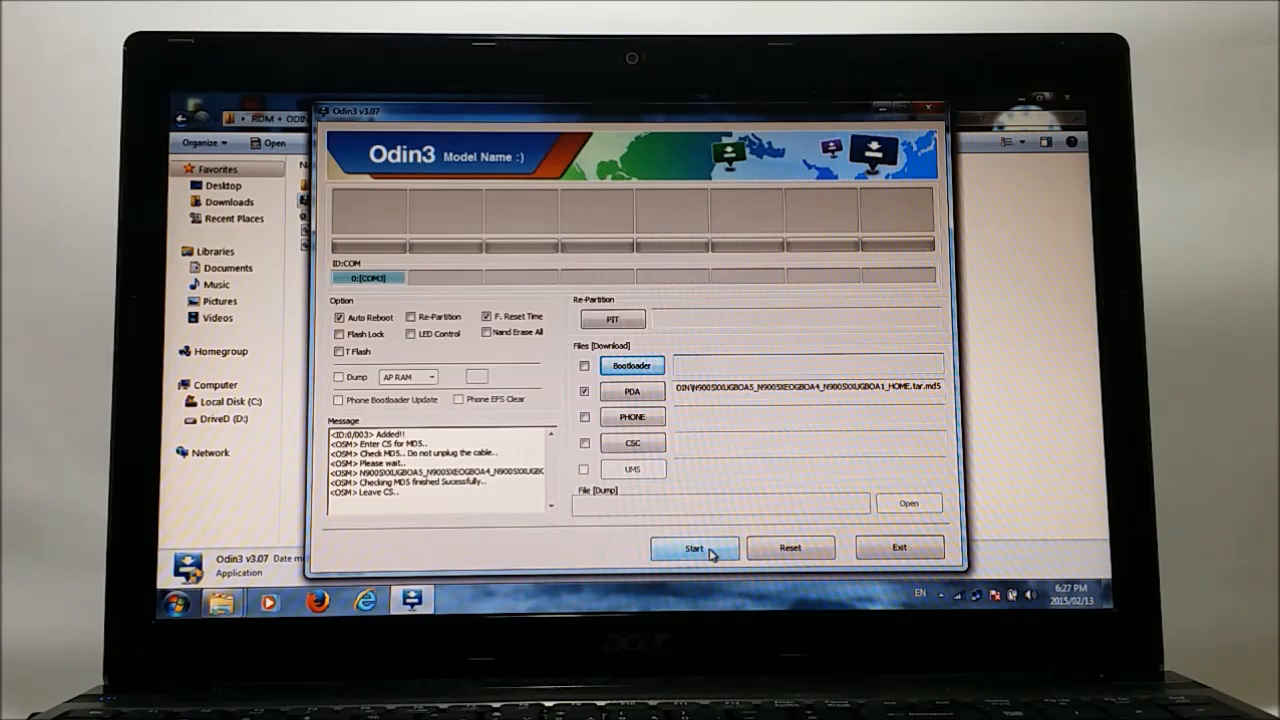
Start flashing the loaded N9005 firmware onto the connected Galaxy Note 3.
left_click(694, 548)
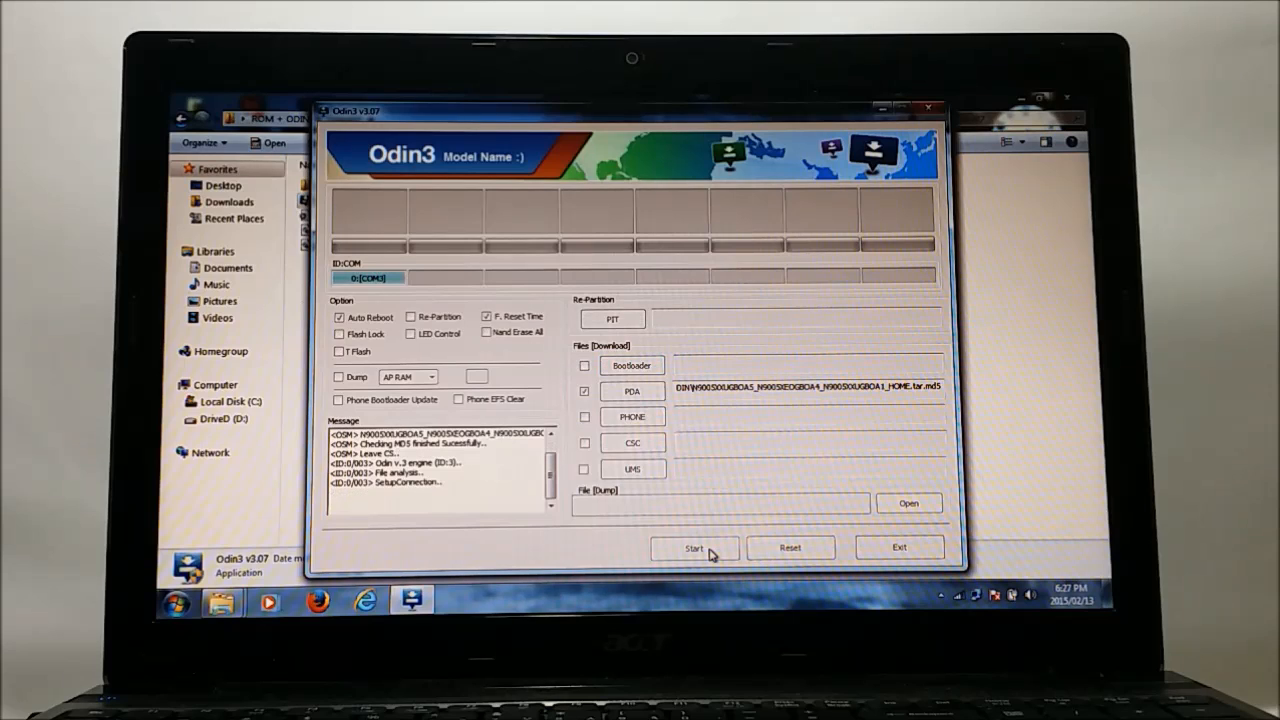
left_click(692, 548)
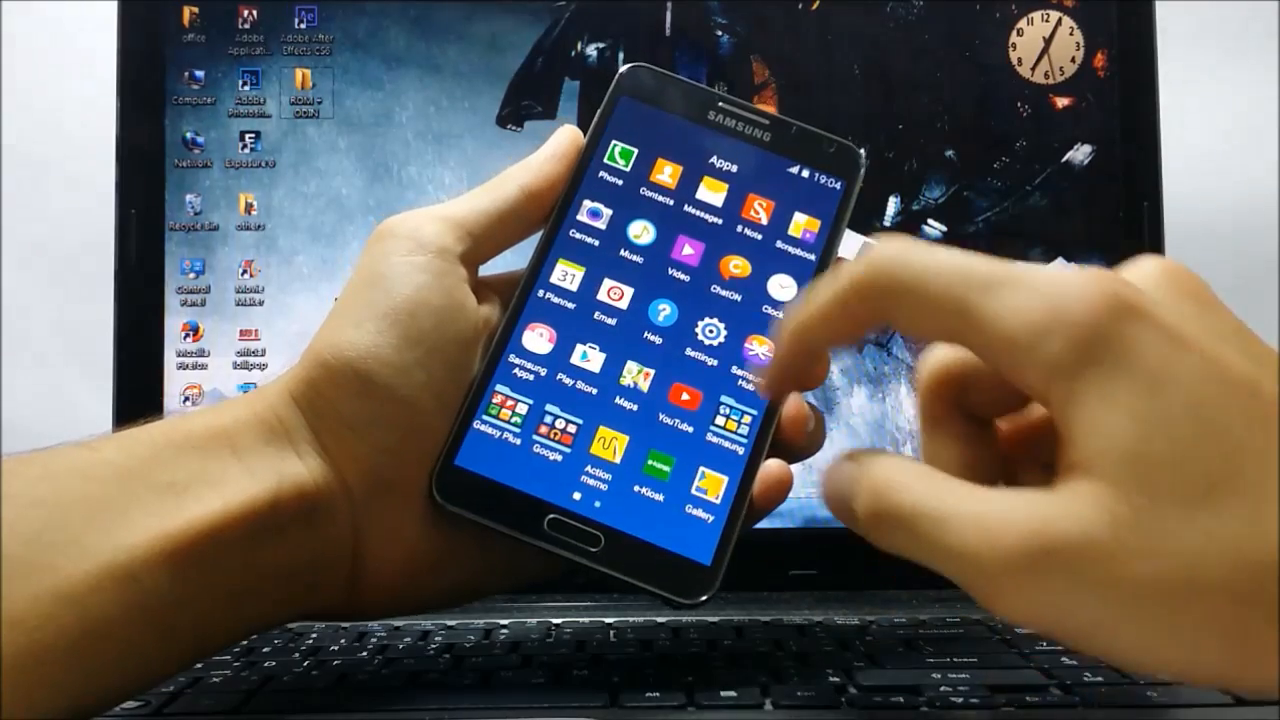
Open Settings from the app drawer on the freshly flashed Note 3.
left_click(688, 340)
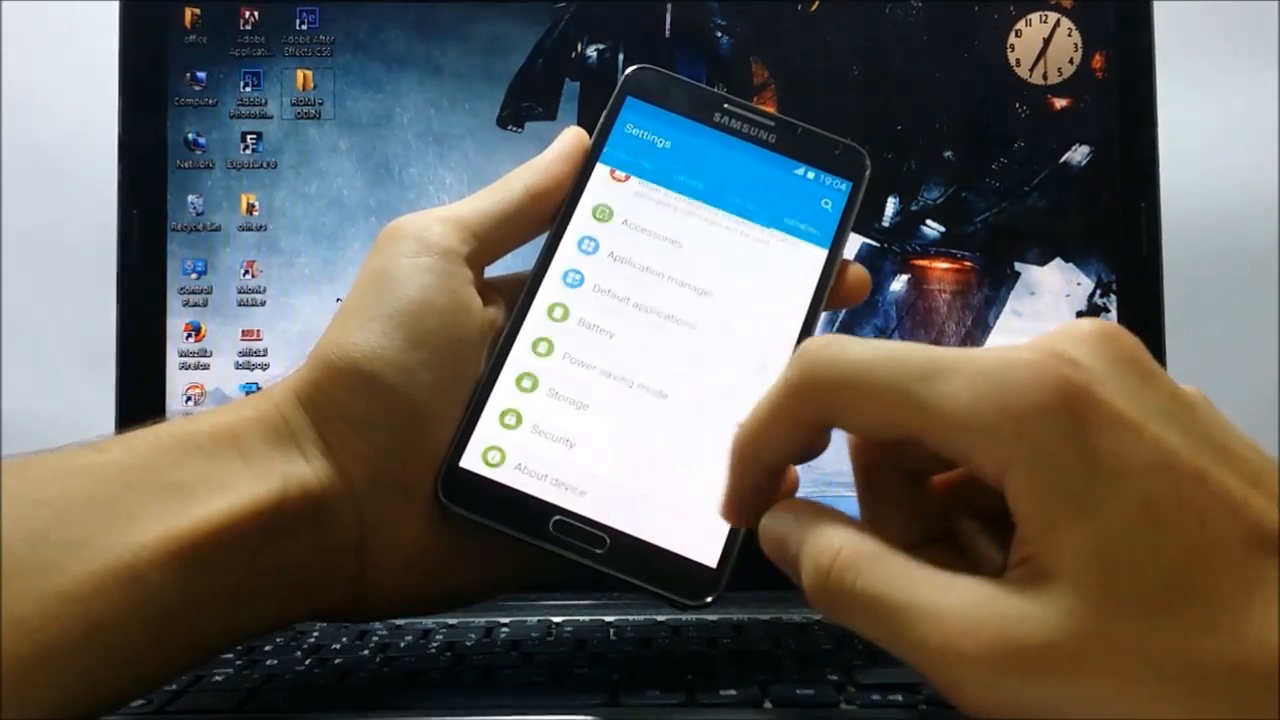